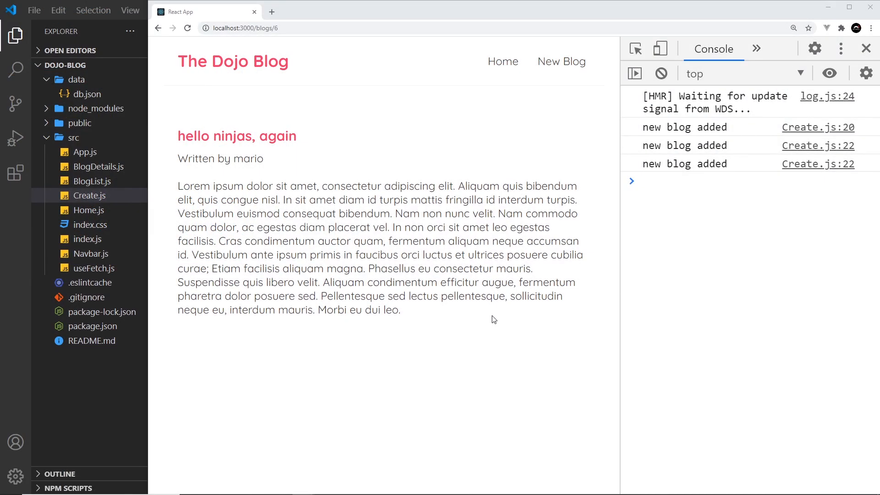
Browse from Home to the New Blog form and back to the blog list
click(502, 61)
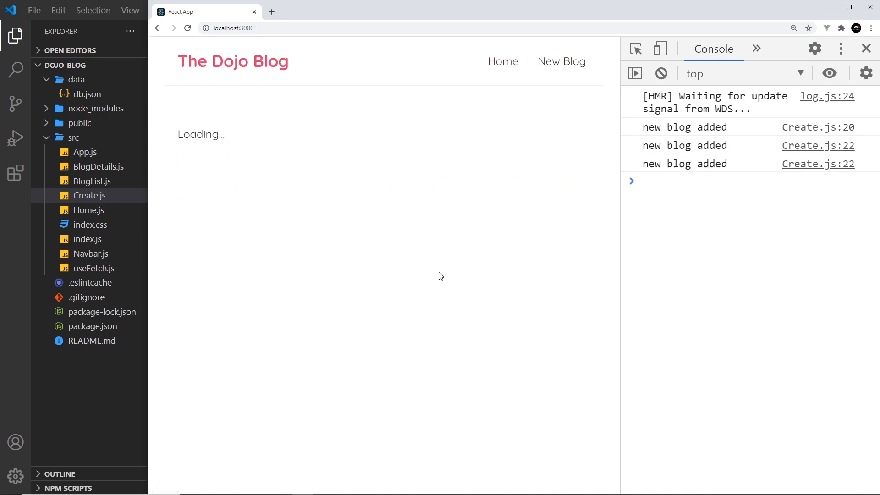
click(561, 62)
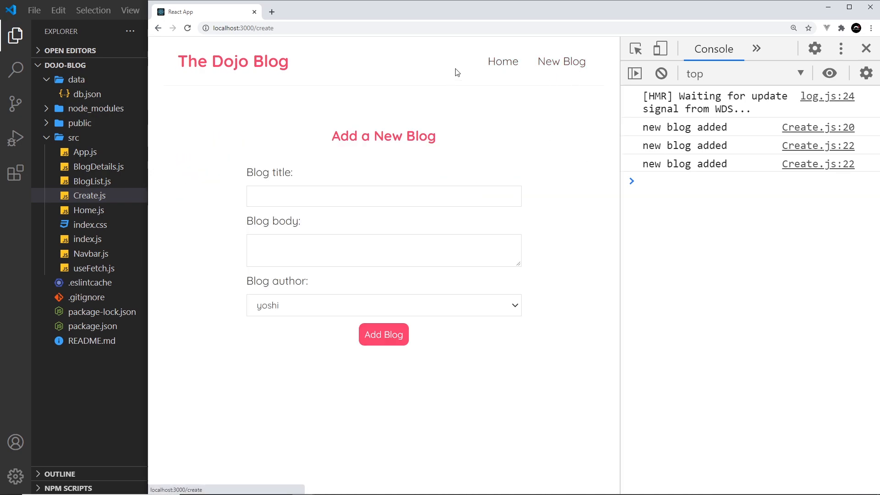
click(499, 61)
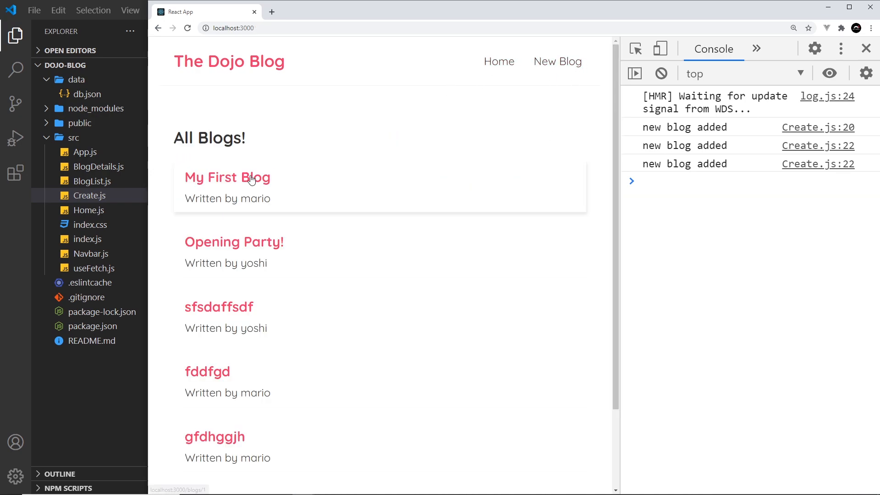
View the My First Blog details page and scroll through its body text
click(227, 177)
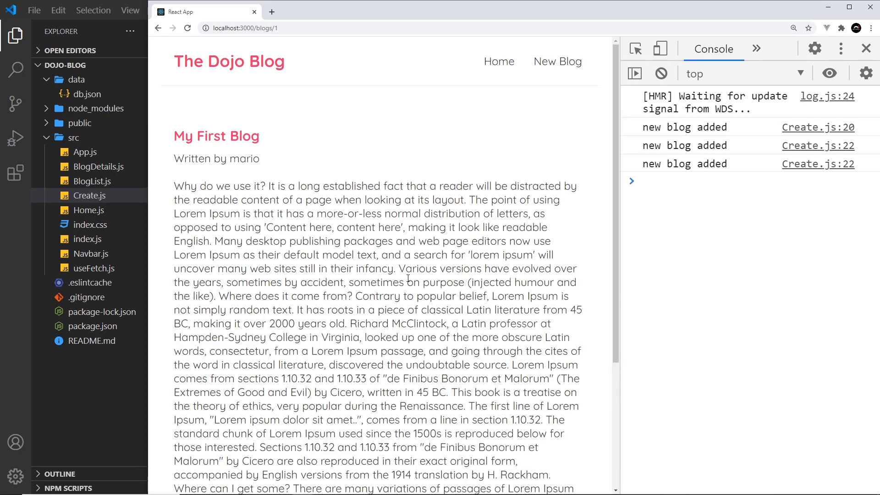
scroll(down, 3)
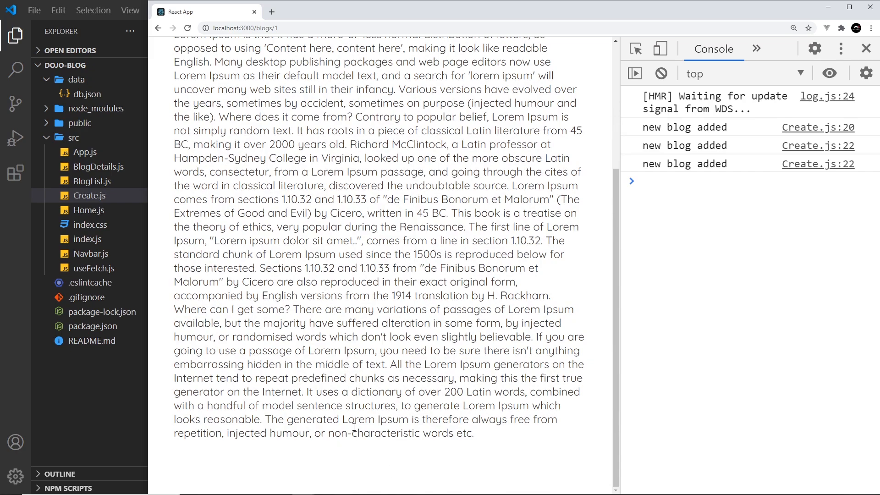
scroll(up, 3)
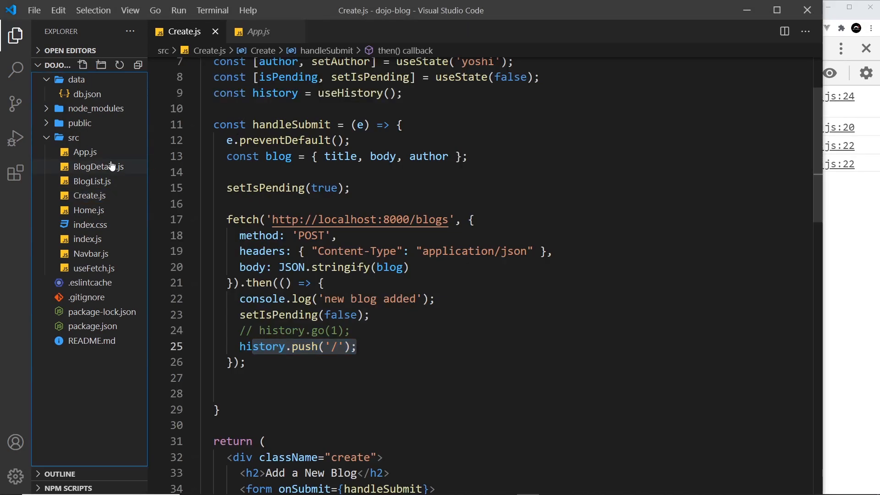
Add <button onClick={}>delete</button> below the blog body in BlogDetails.js
click(99, 166)
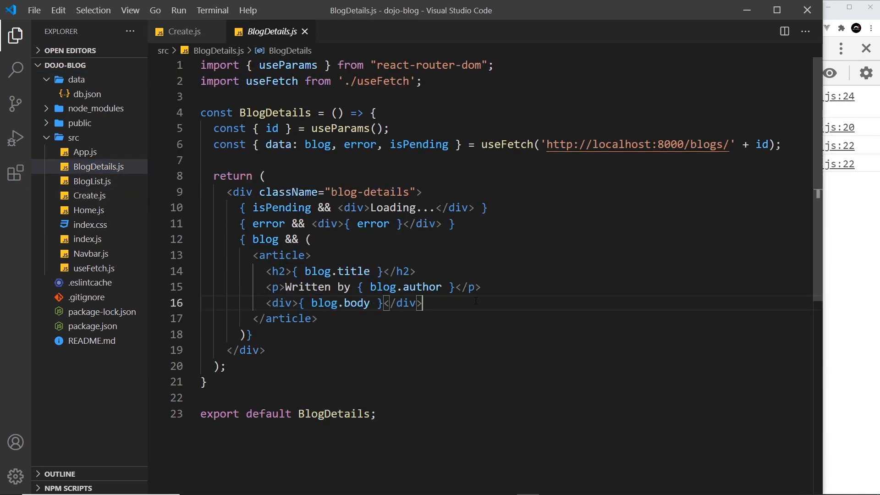
key(Enter)
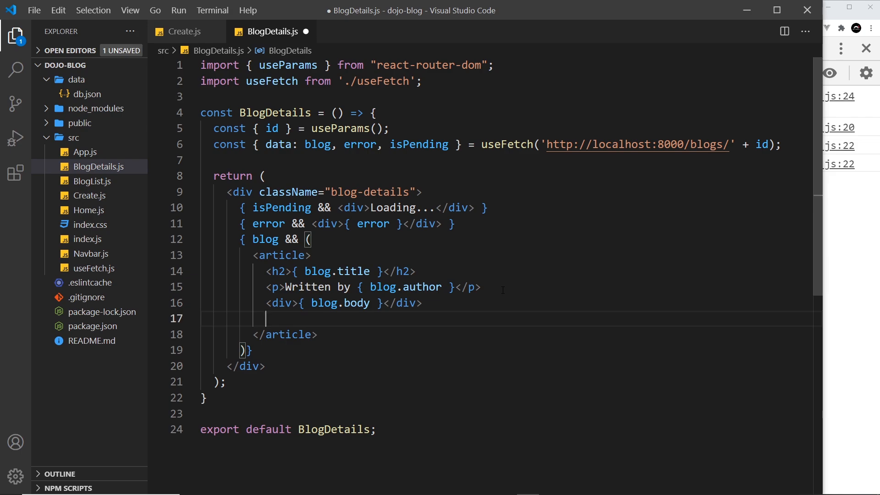
text(<button></button>)
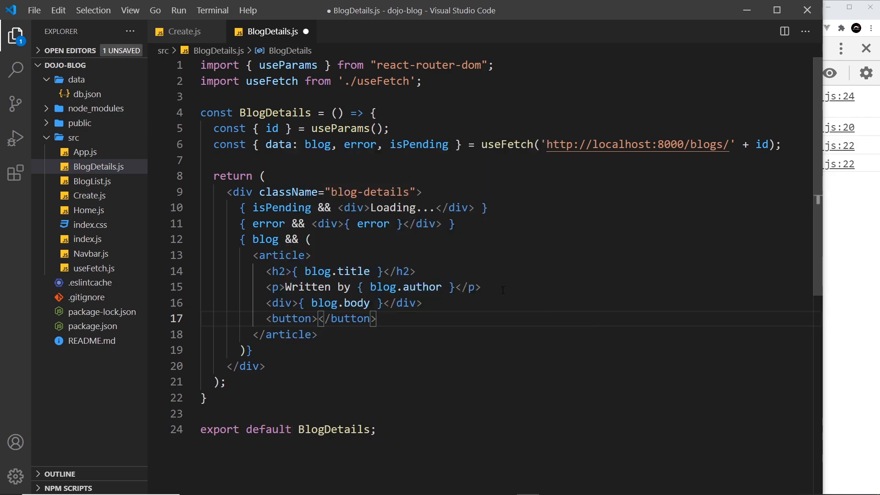
text(delete)
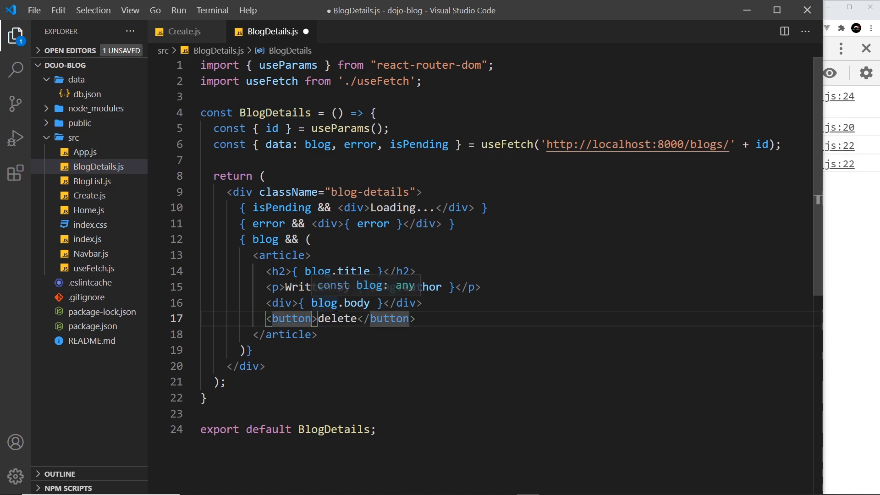
text(onClick={)
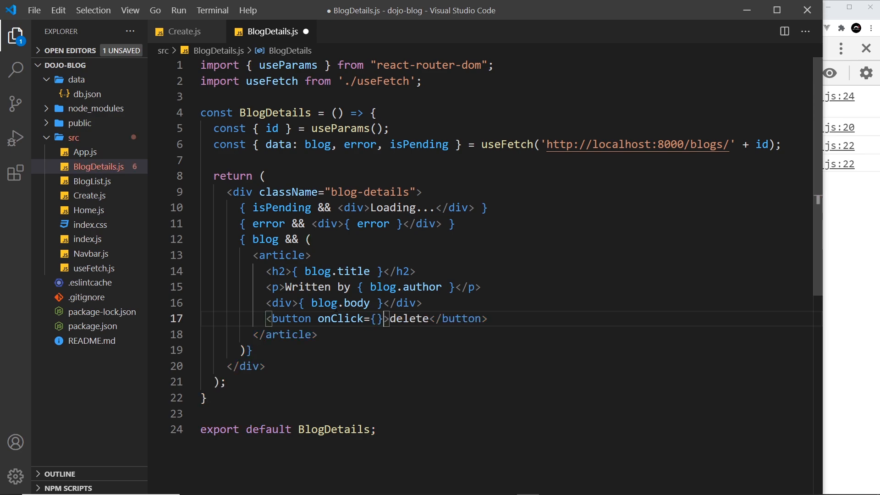
Declare an empty const handleClick = () => { } arrow function above the return
click(780, 144)
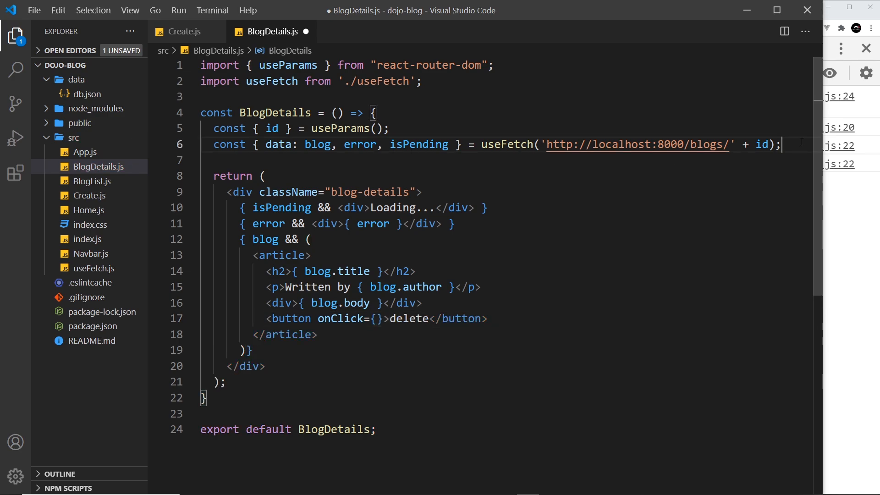
key(Enter)
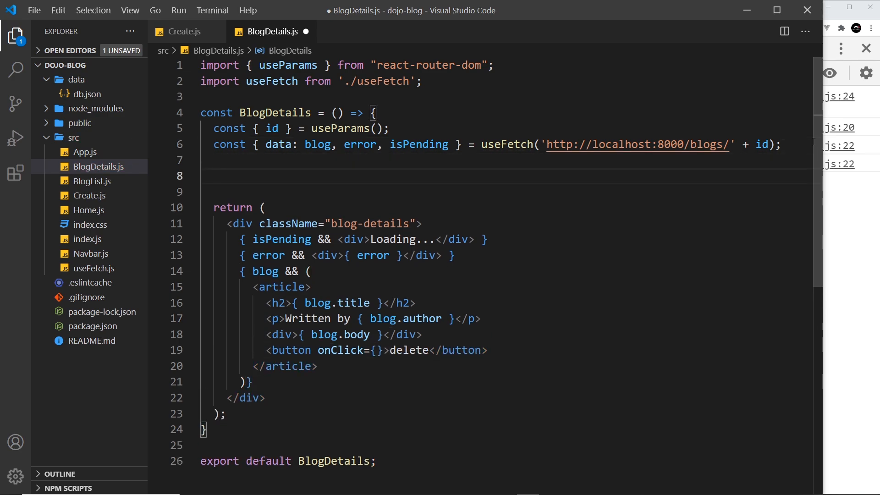
text(const)
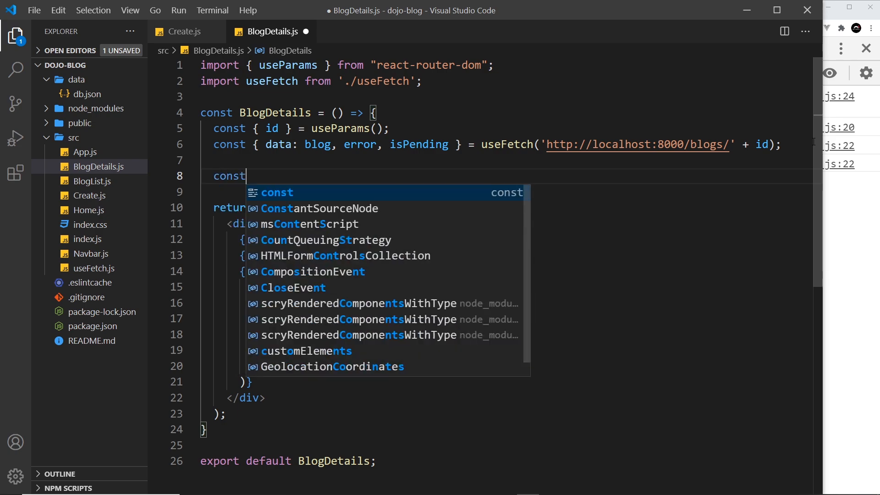
text(handleCl)
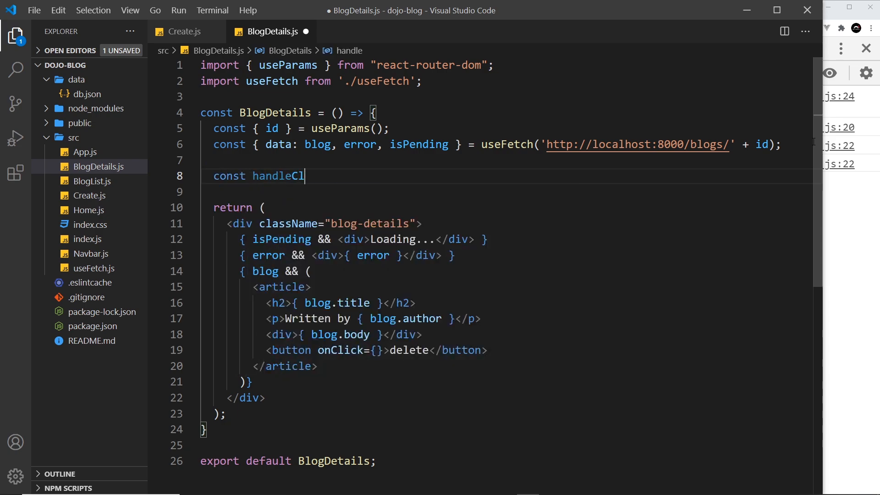
text(ick= ())
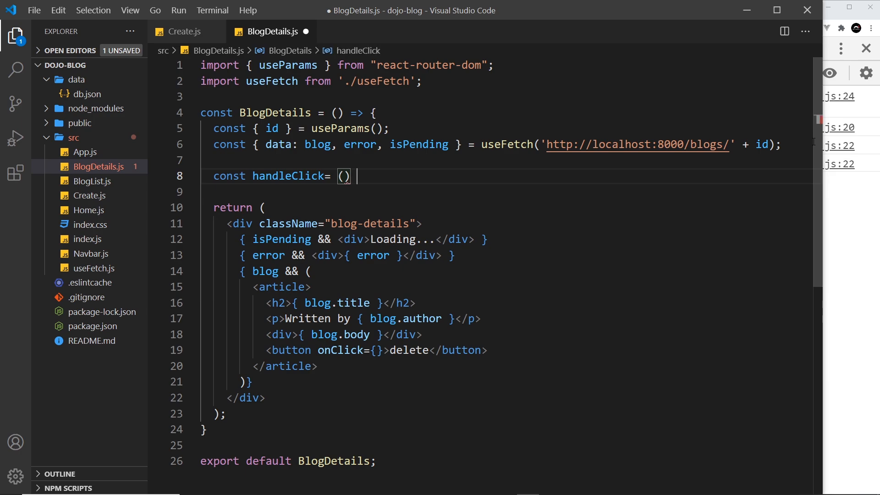
text(=> {)
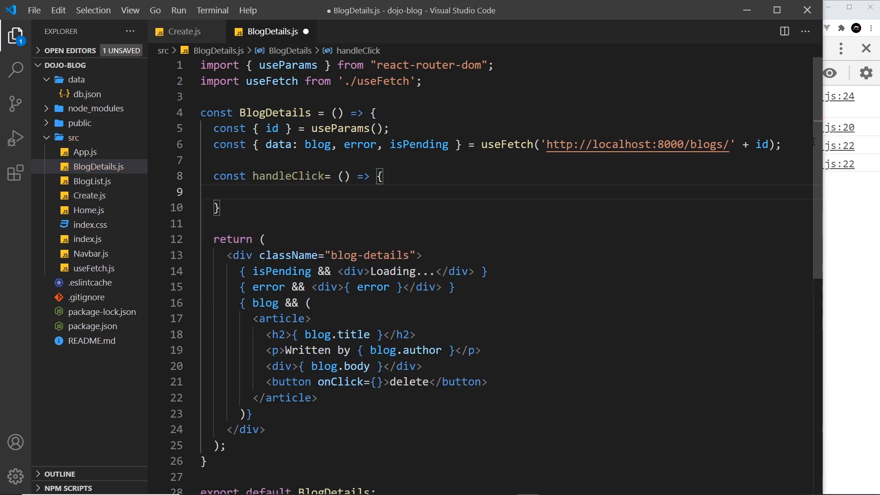
Wire the delete button's onClick to handleClick
click(375, 382)
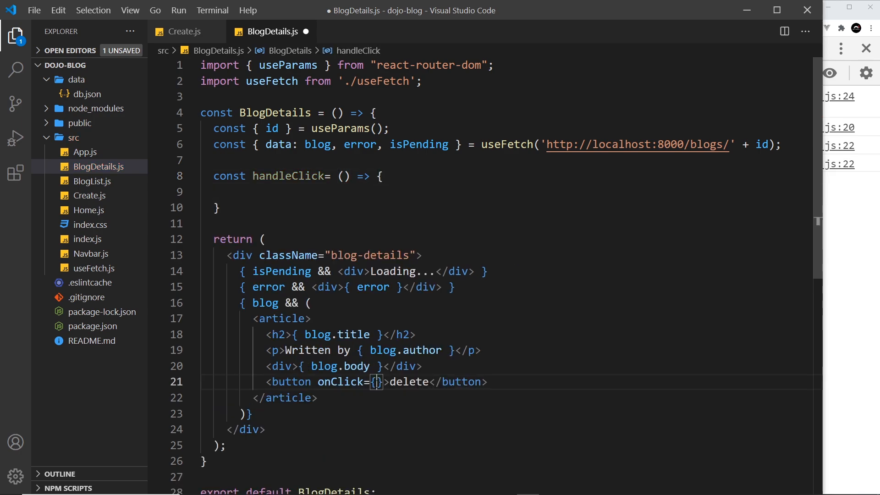
text(handleClic)
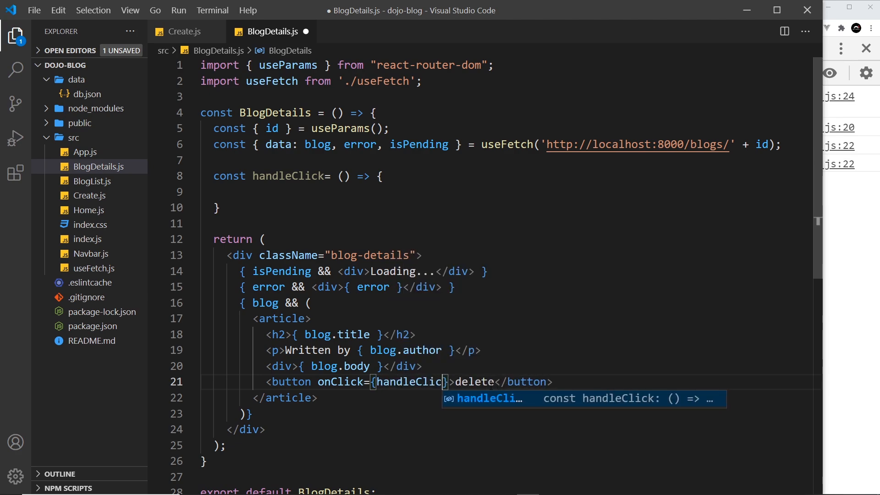
text(k)
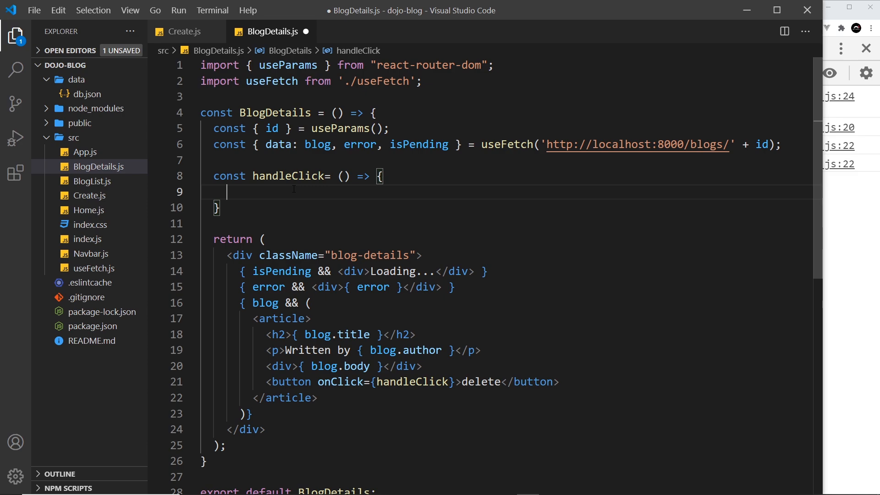
text(fetch())
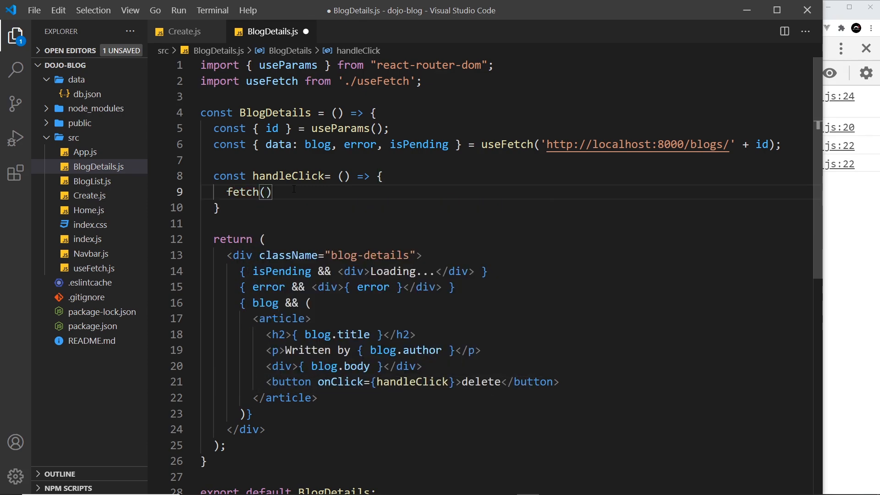
text(')
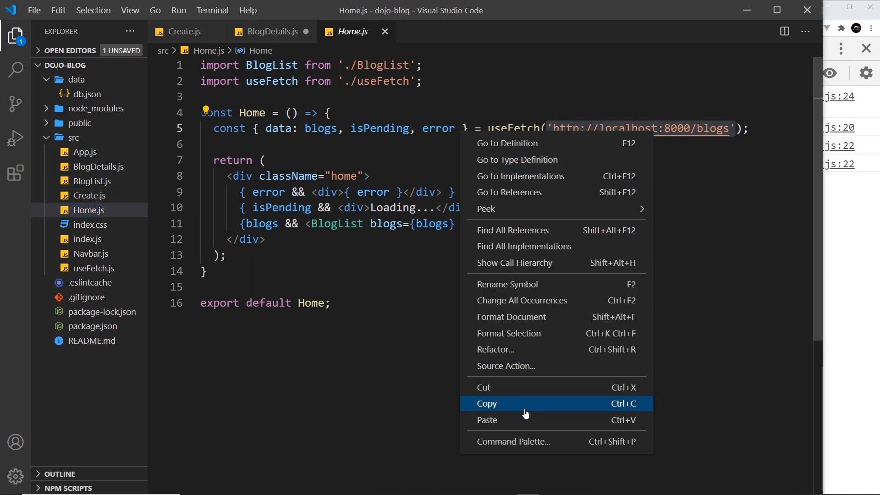
click(270, 31)
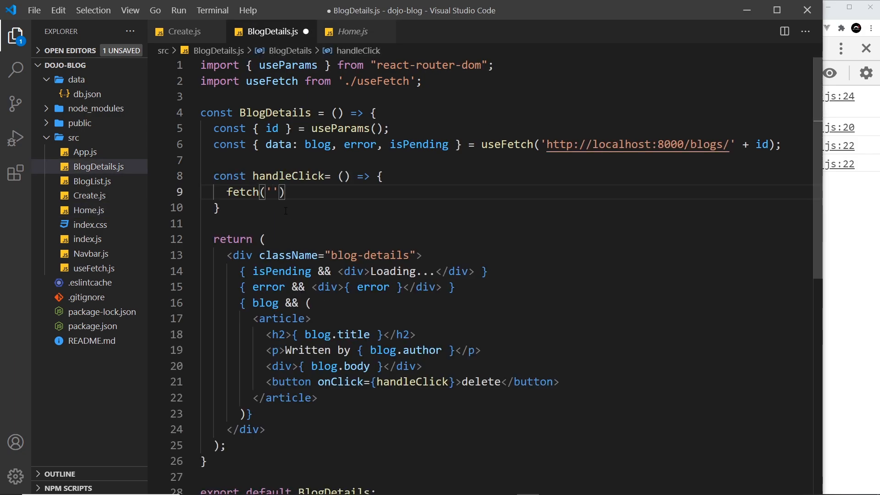
text(http://localhost:8000/blogs)
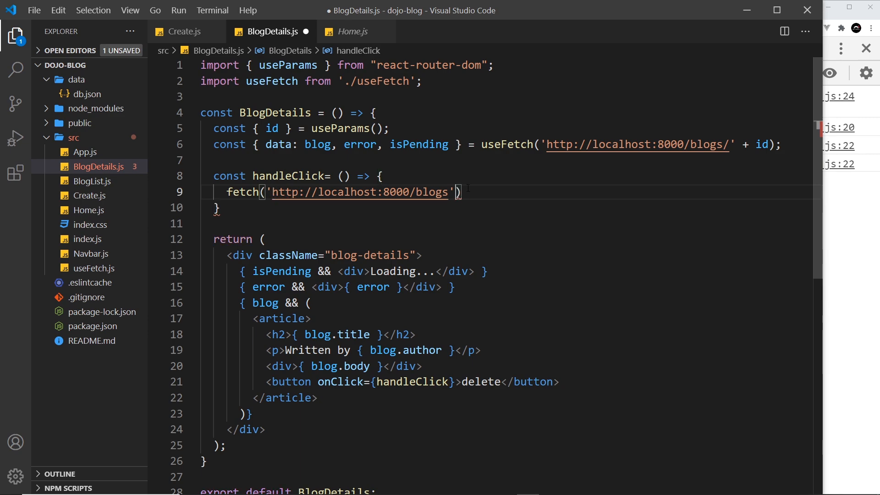
mouse_move(508, 144)
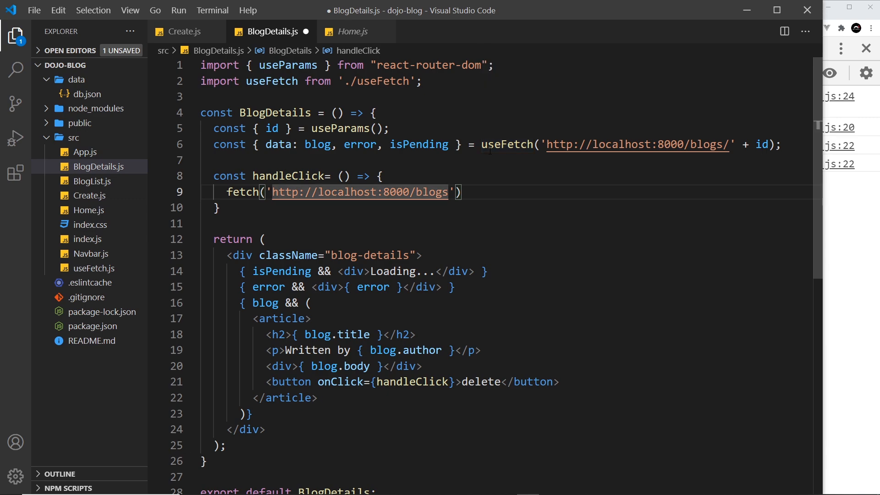
text(/)
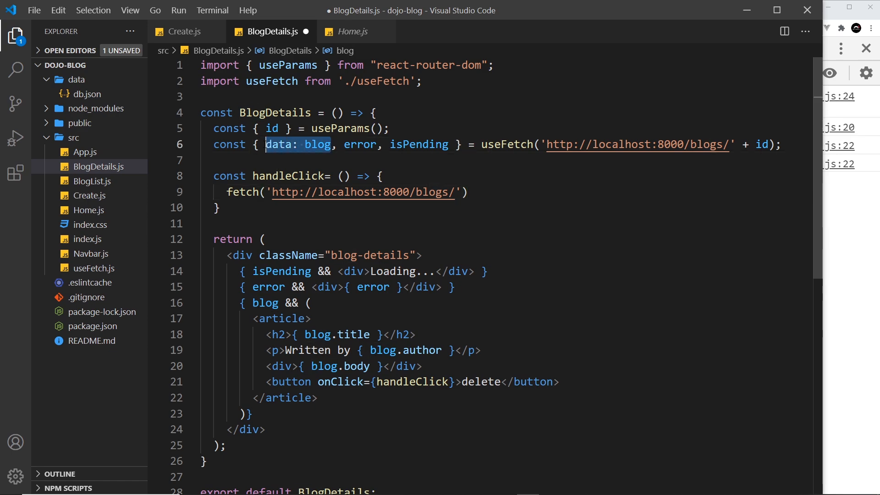
Append + blog.id to the URL and pass { method: 'DELETE' } as fetch options
click(272, 129)
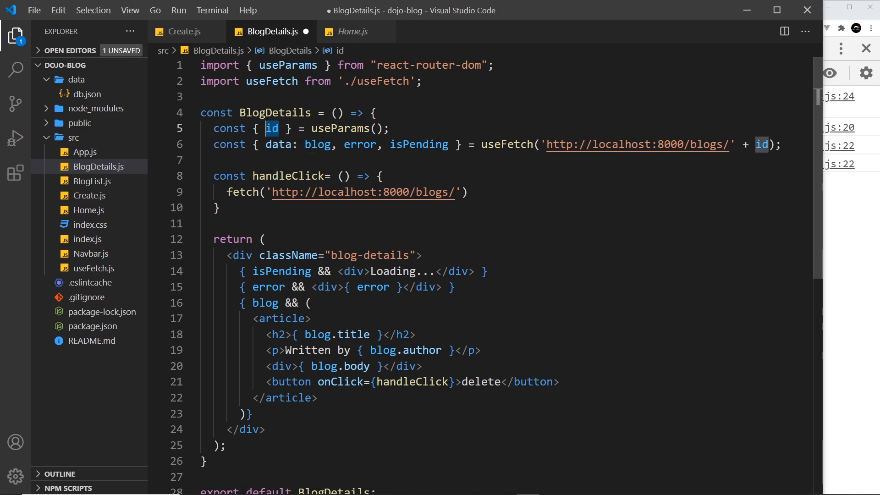
click(468, 191)
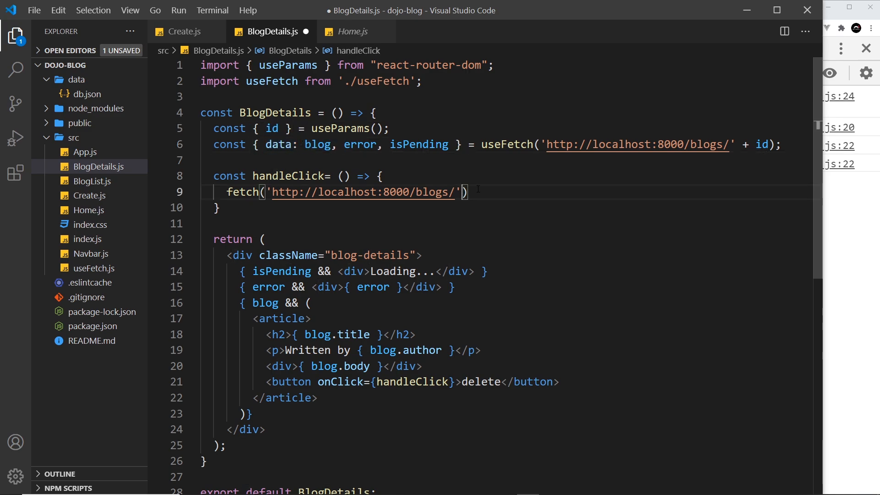
text(+)
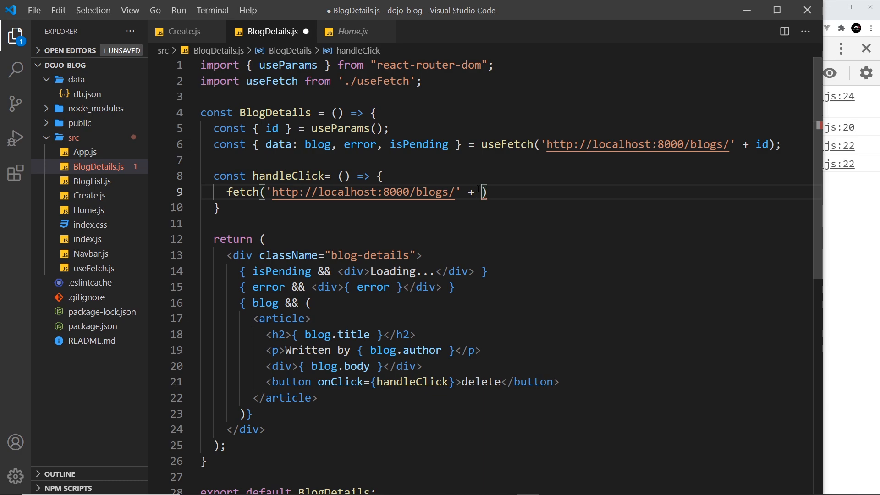
text(blog.id)
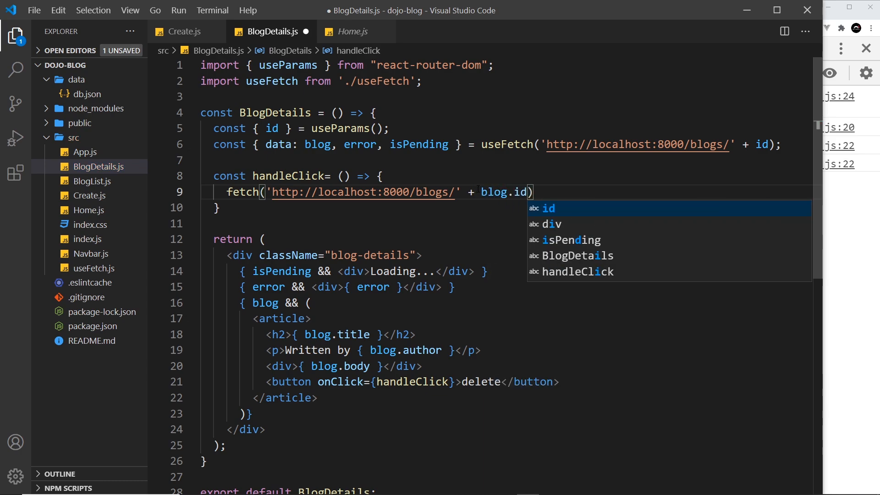
text(, {})
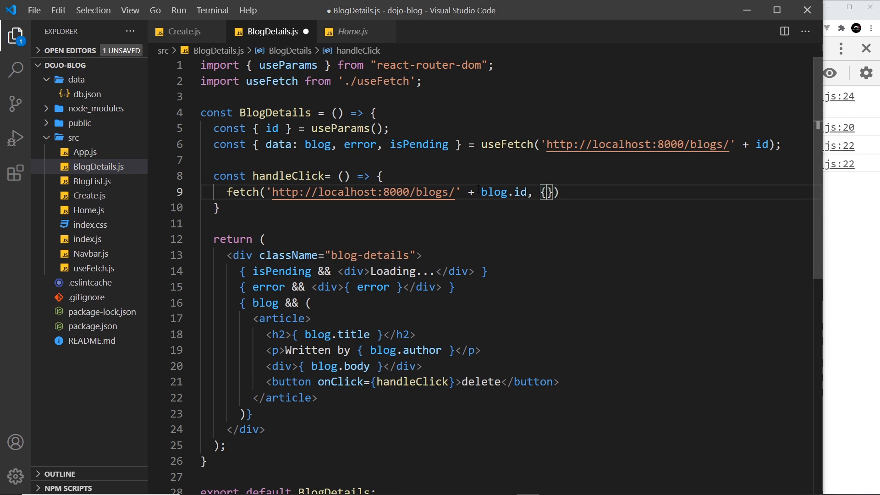
text(method:)
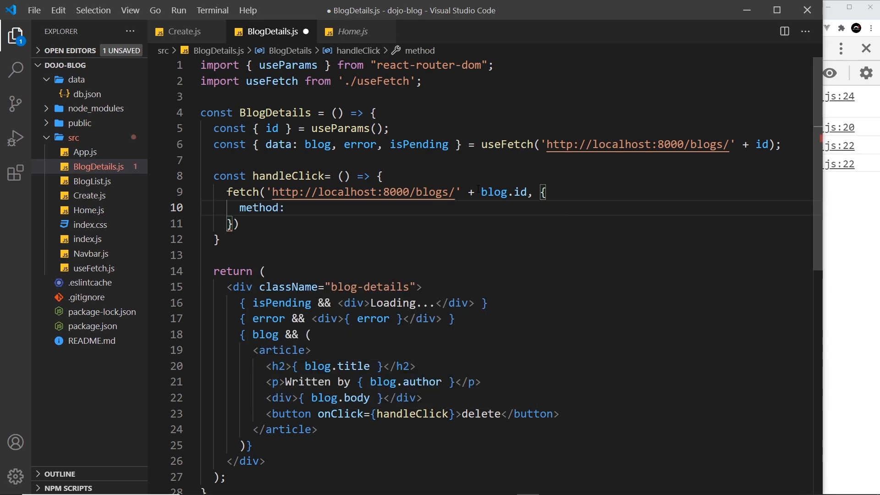
text('DELETE')
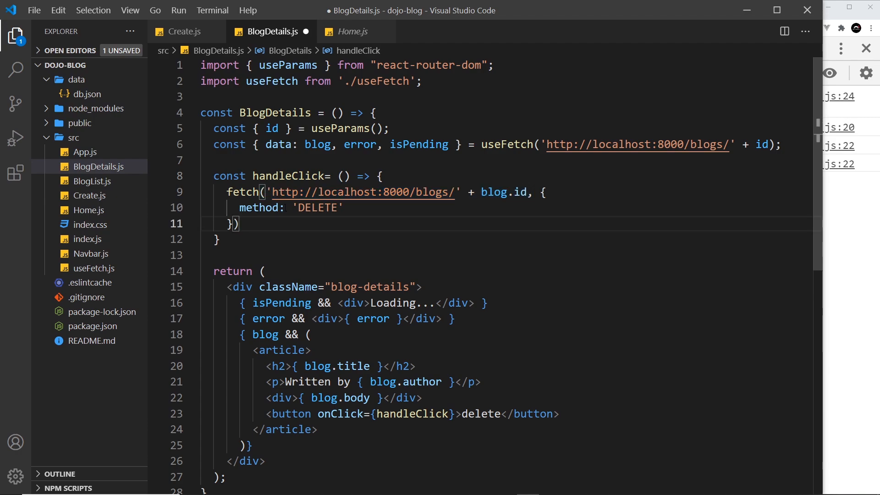
Chain .then(() => { }) onto the DELETE fetch with an empty callback body
text(.then())
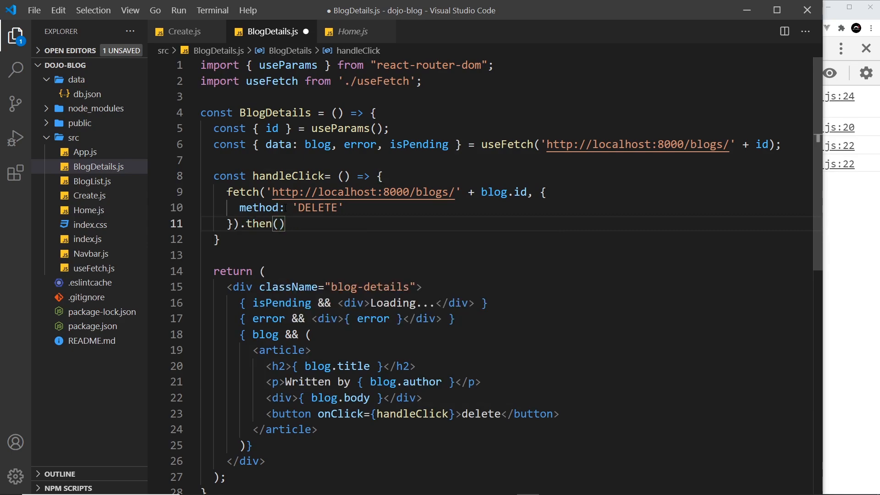
text(())
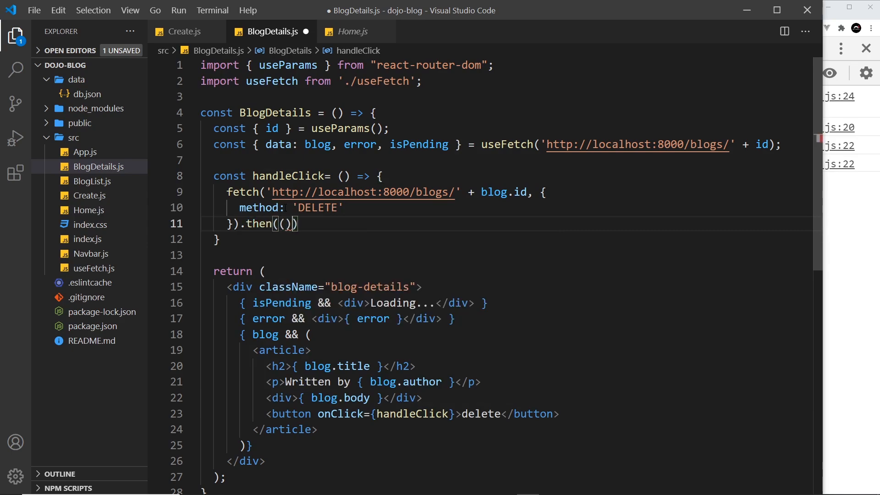
text(=> {})
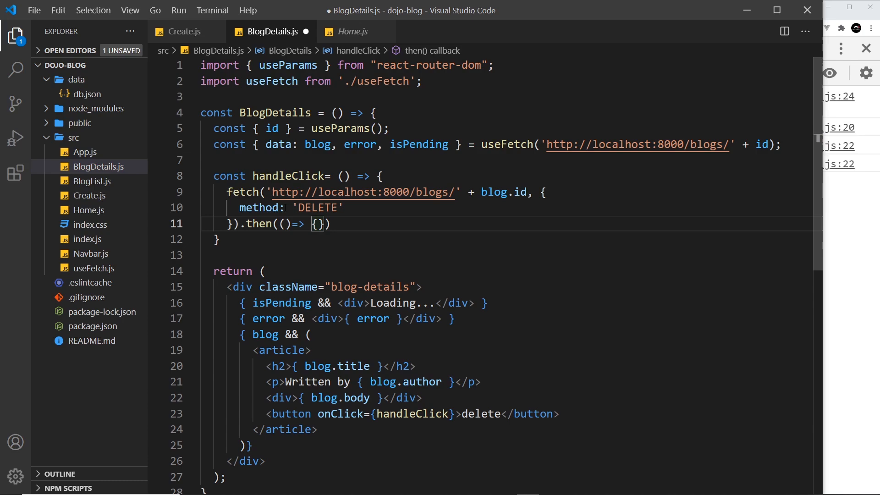
key(Enter)
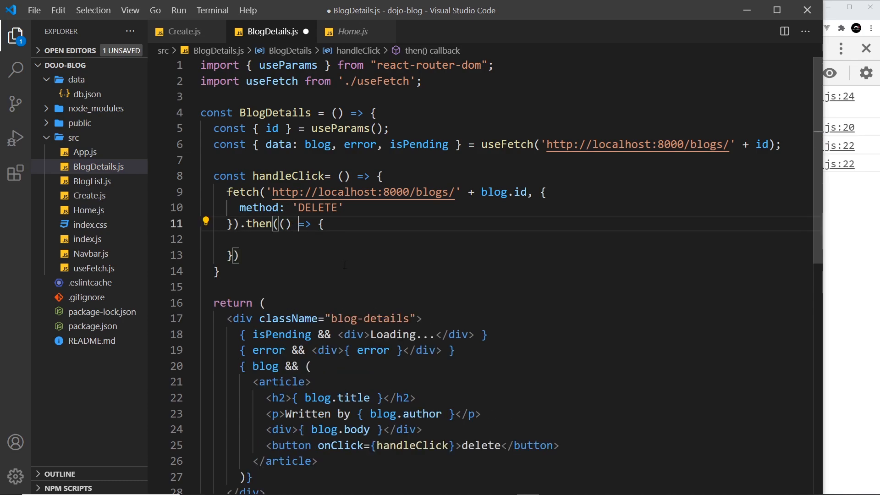
mouse_move(352, 261)
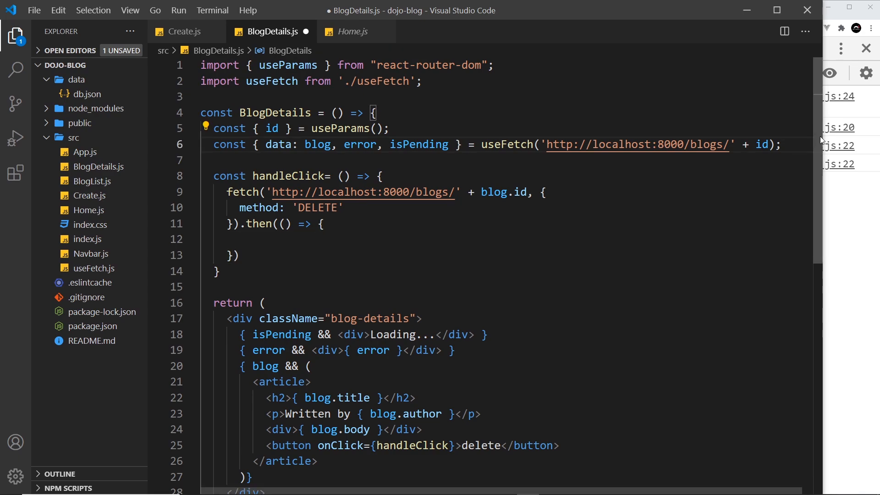
Declare const history = useHistory(); accepting the auto-import
text(const history =)
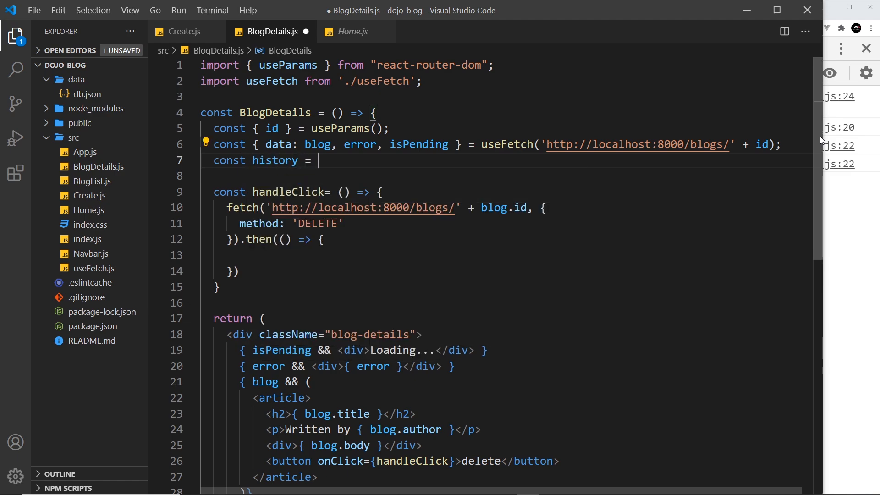
text(useHistory)
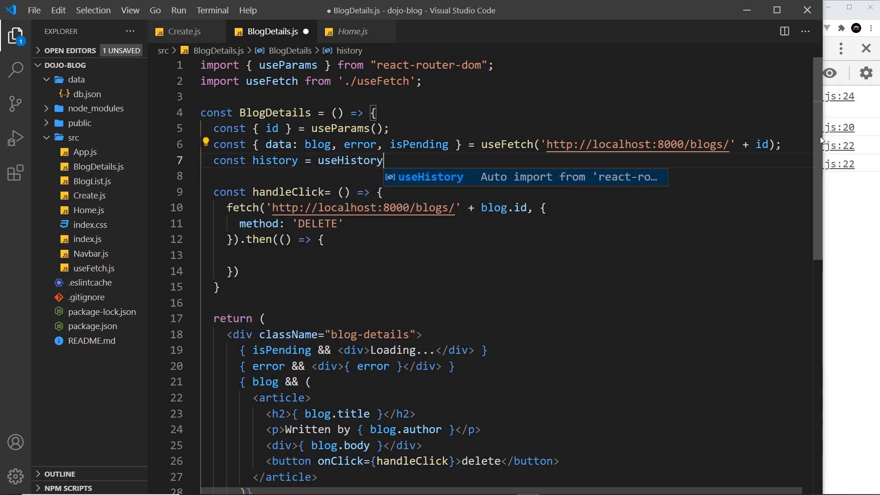
key(Enter)
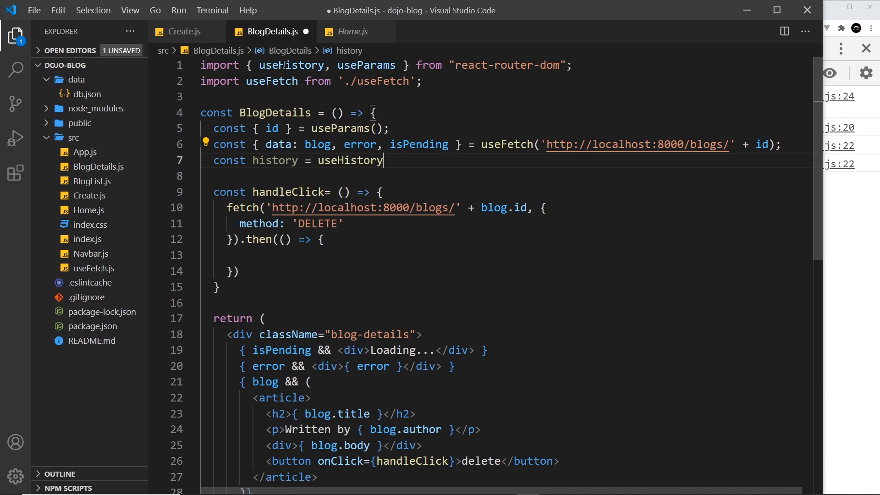
text(();)
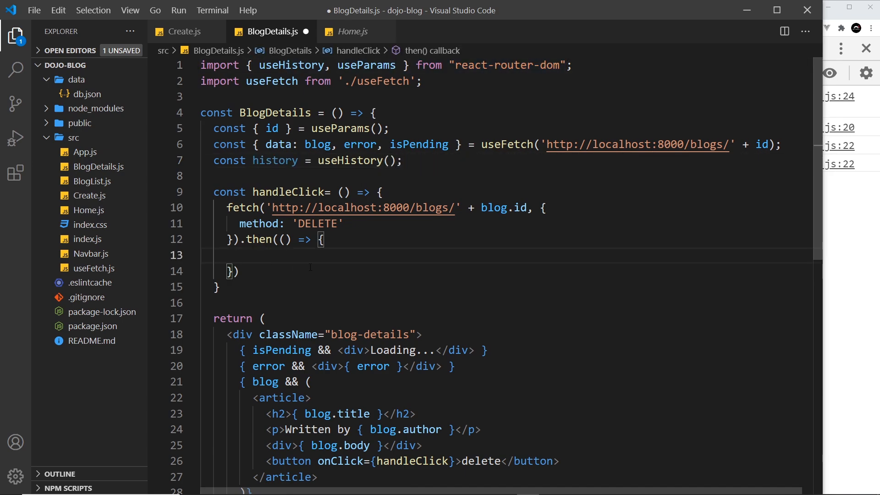
Call history.push('/') inside the then callback to redirect home
text(host)
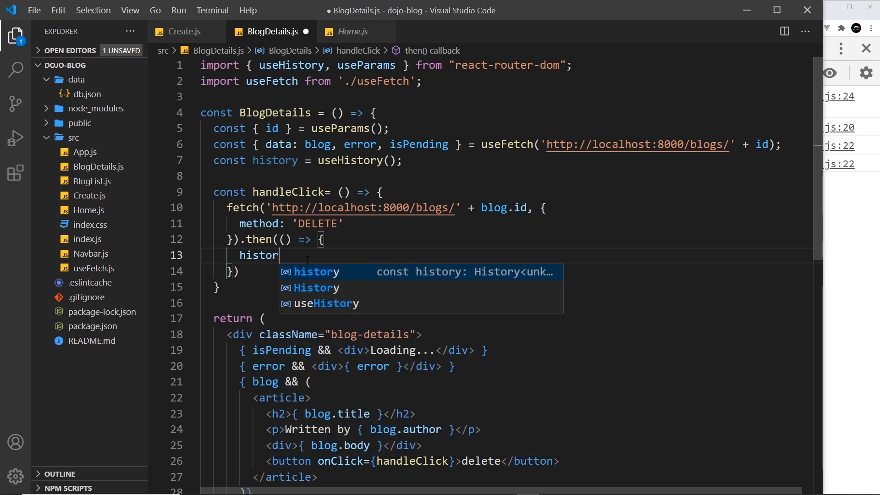
text(.push()
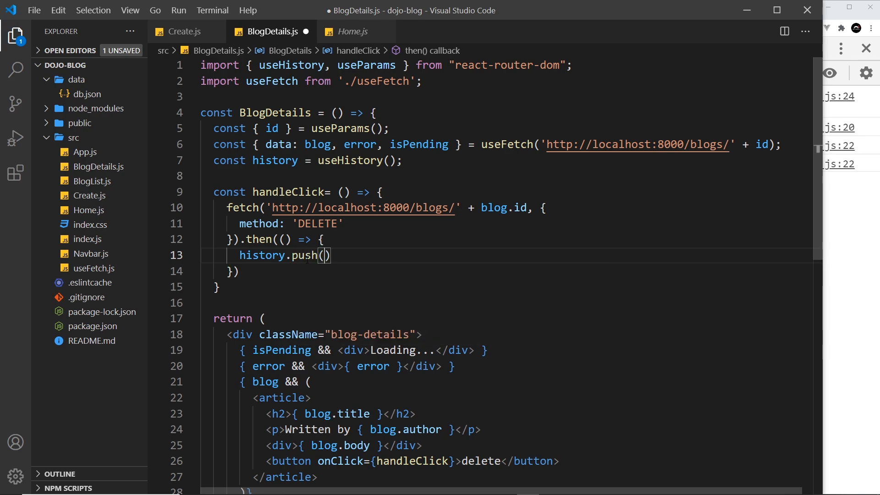
text('/')
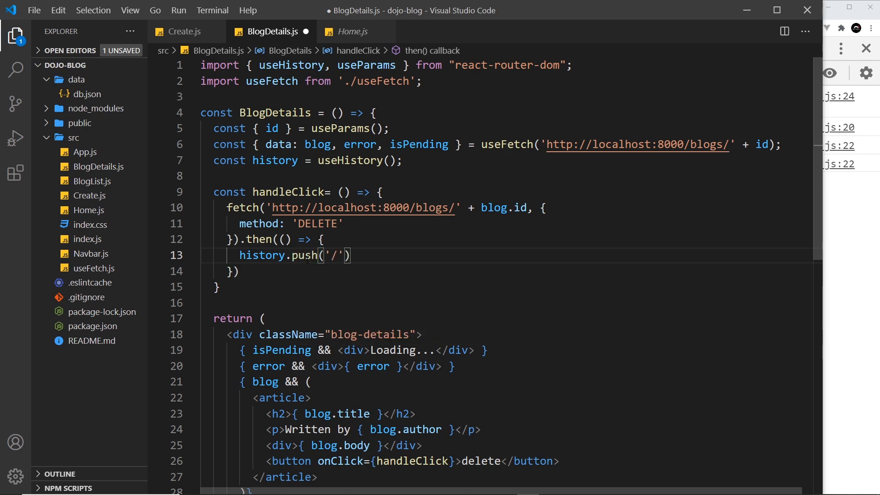
text(;)
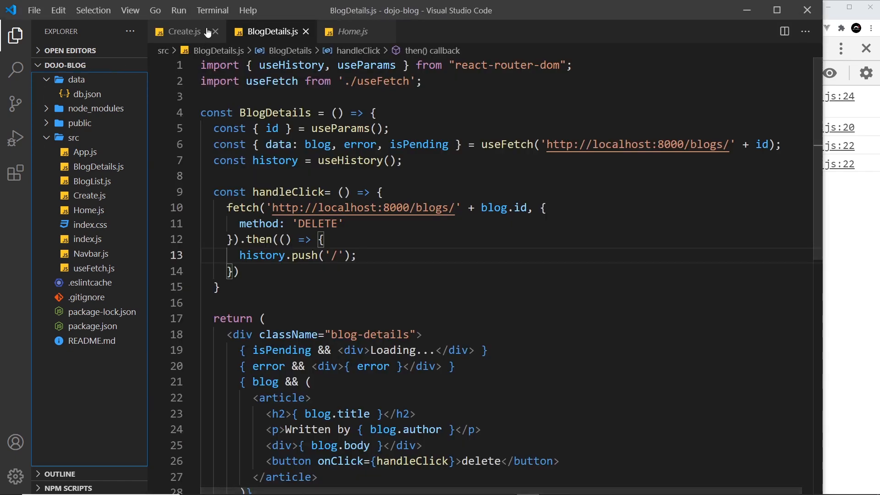
mouse_move(100, 232)
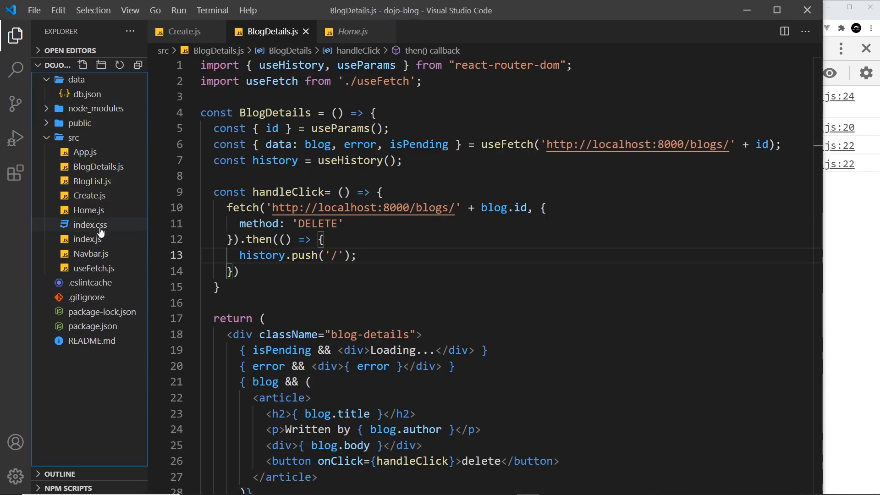
click(91, 224)
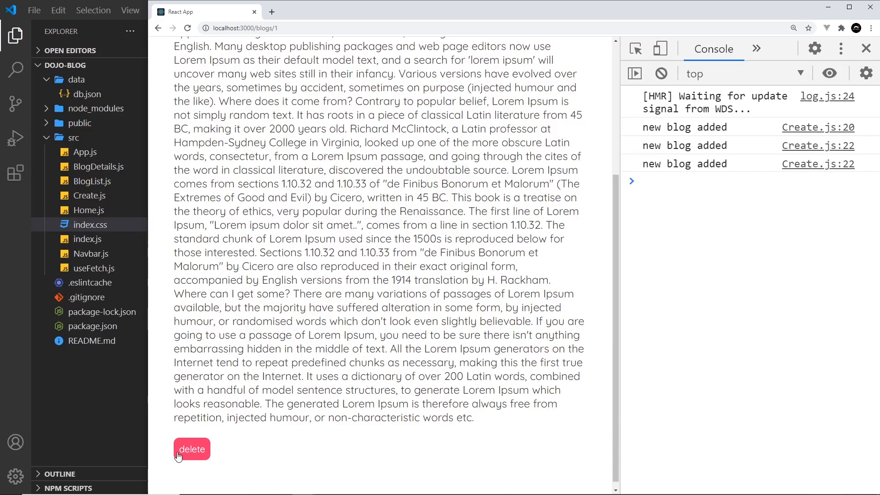
Return to the home list and delete the sfsdaffsdf post
click(192, 449)
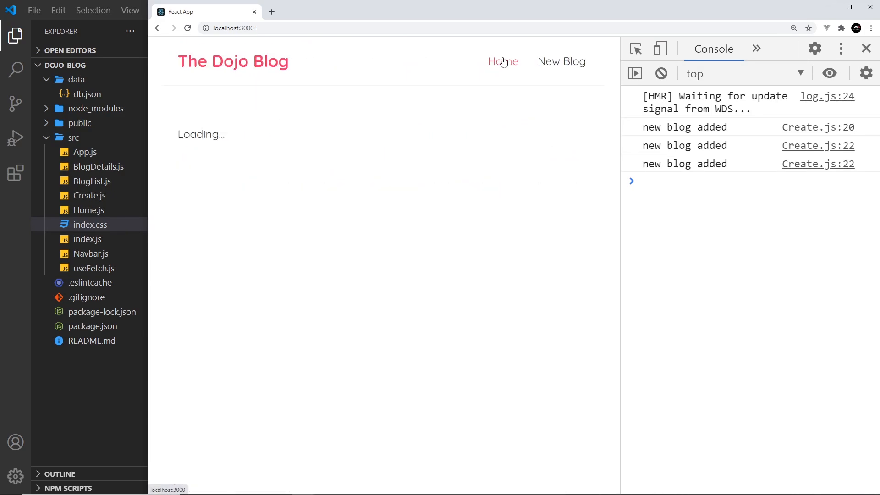
click(504, 61)
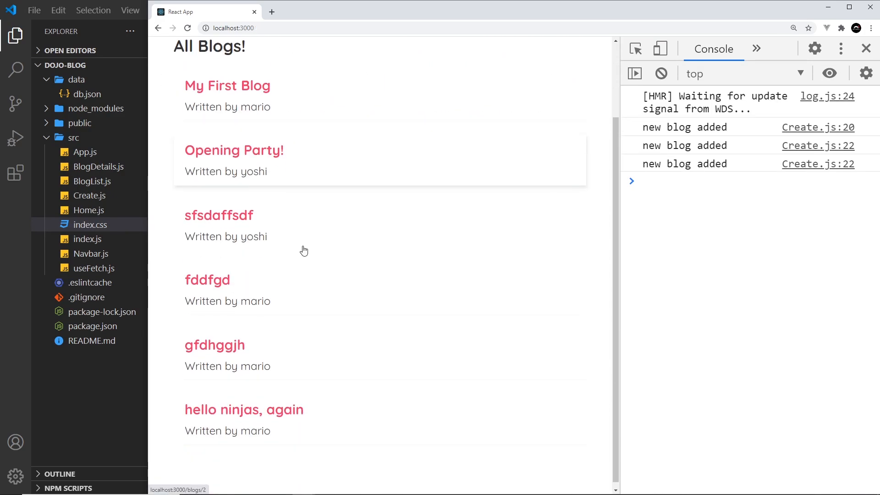
click(219, 214)
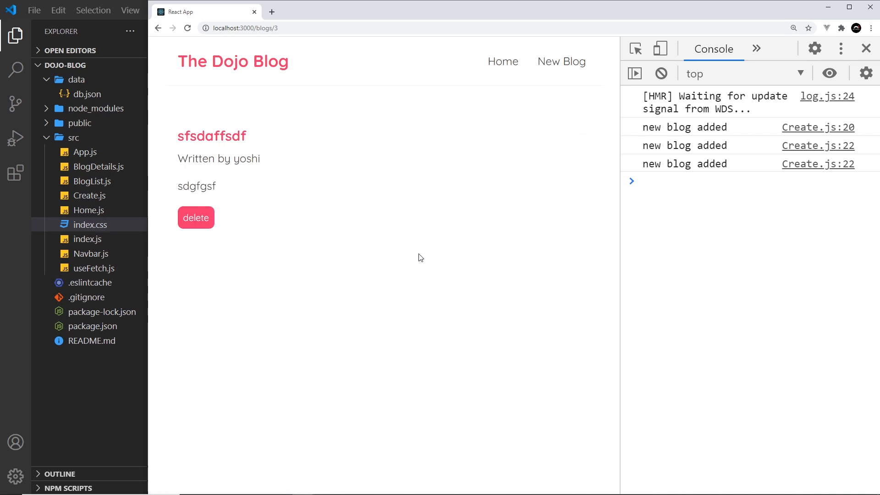
click(196, 218)
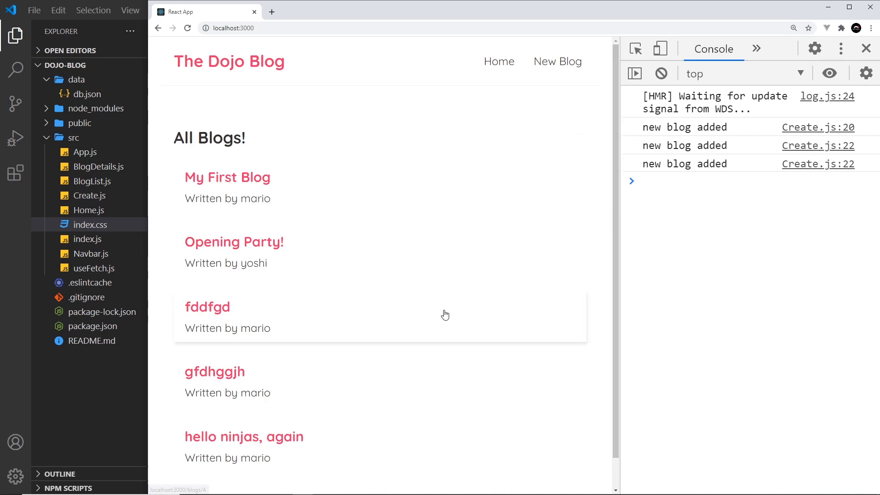
Delete the fddfgd and gfdhggjh posts, leaving three blogs in the list
click(206, 307)
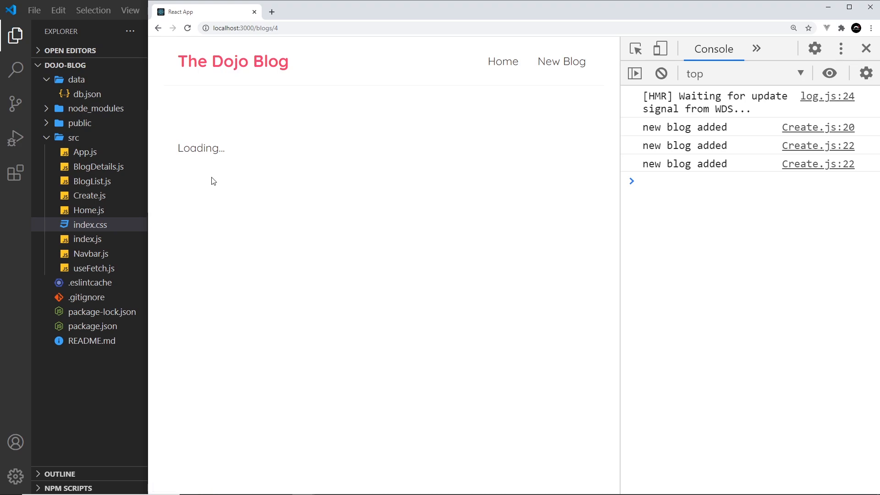
click(503, 61)
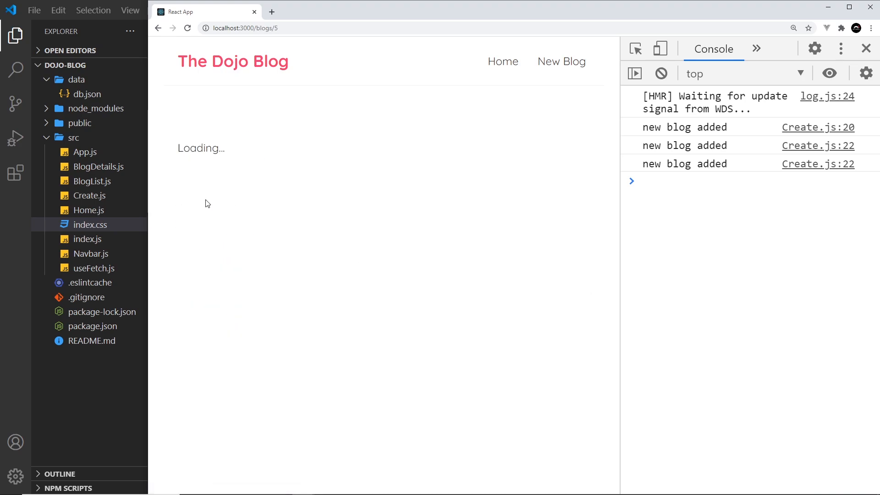
click(502, 62)
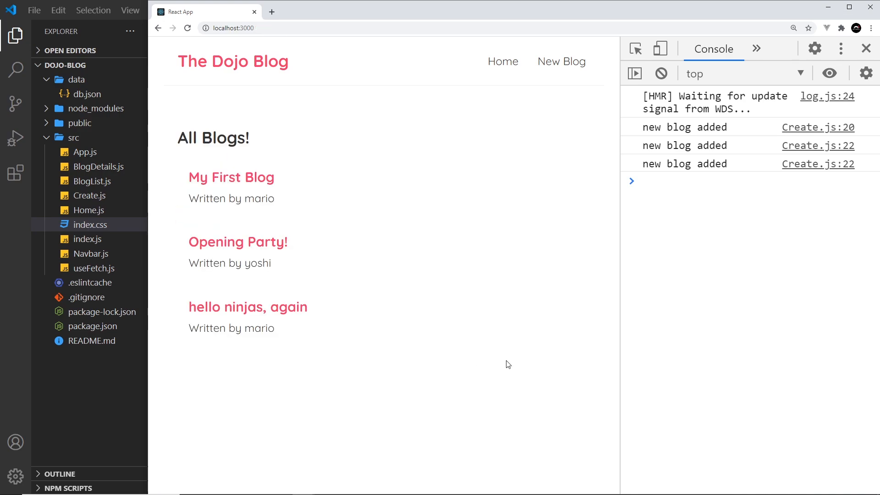
mouse_move(301, 222)
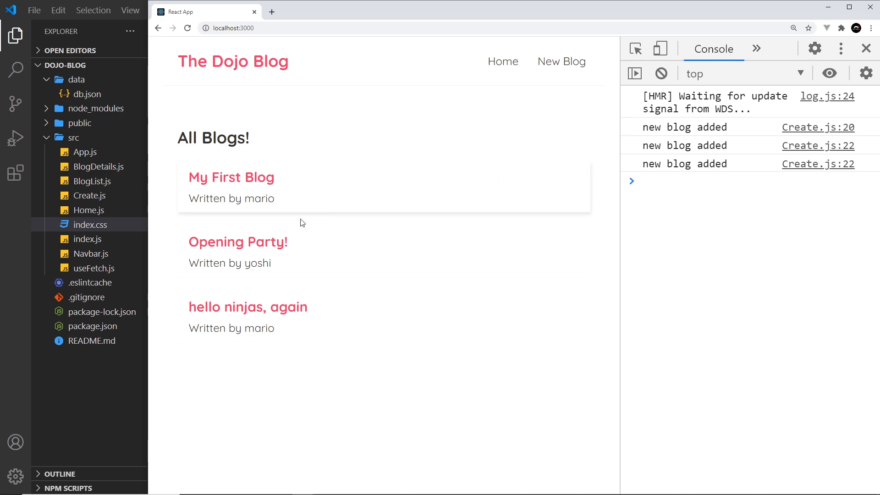
mouse_move(418, 283)
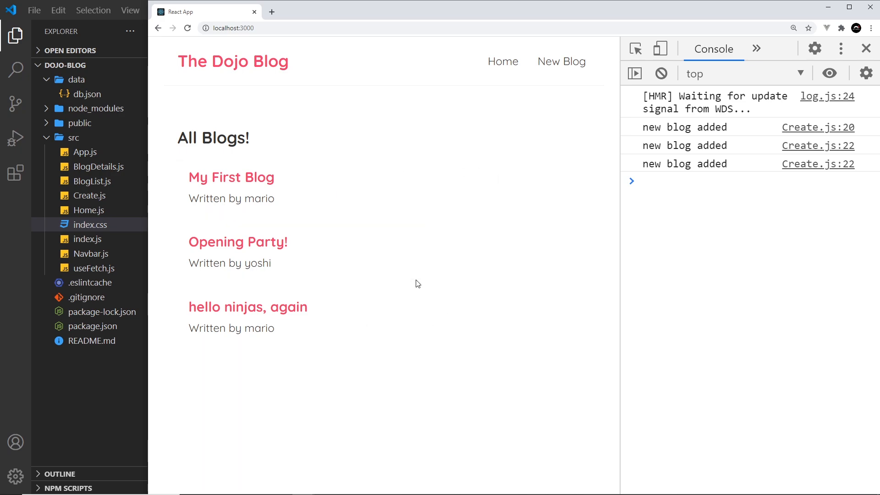
mouse_move(484, 246)
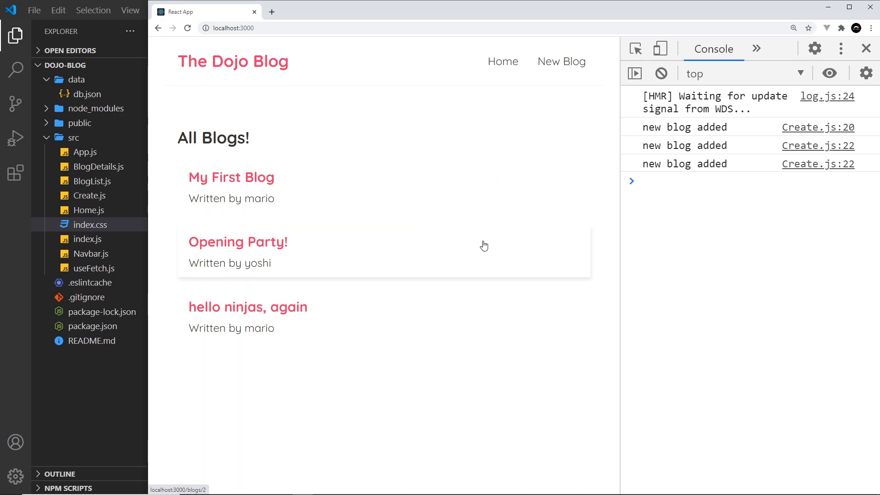